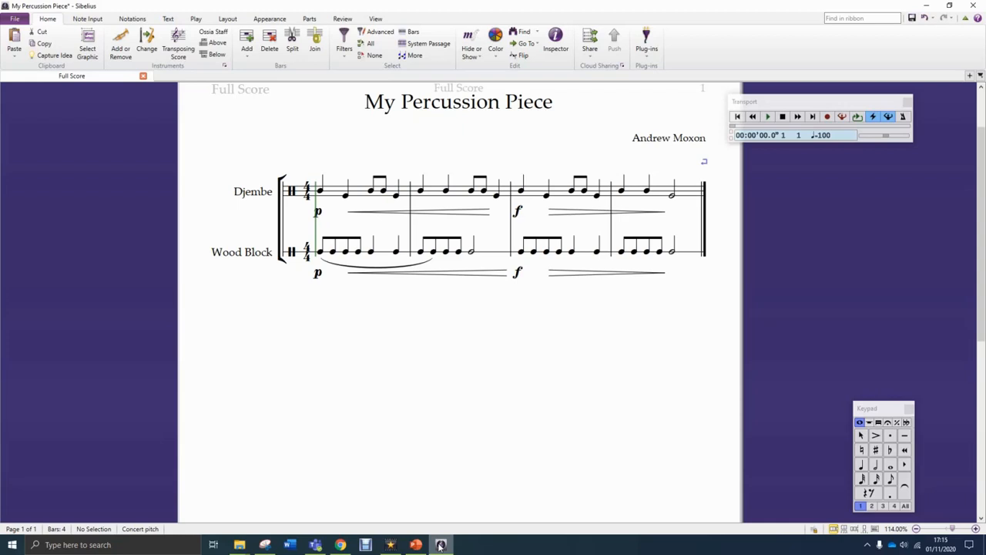
{"action": "mouse_move", "coordinate": [783, 280]}
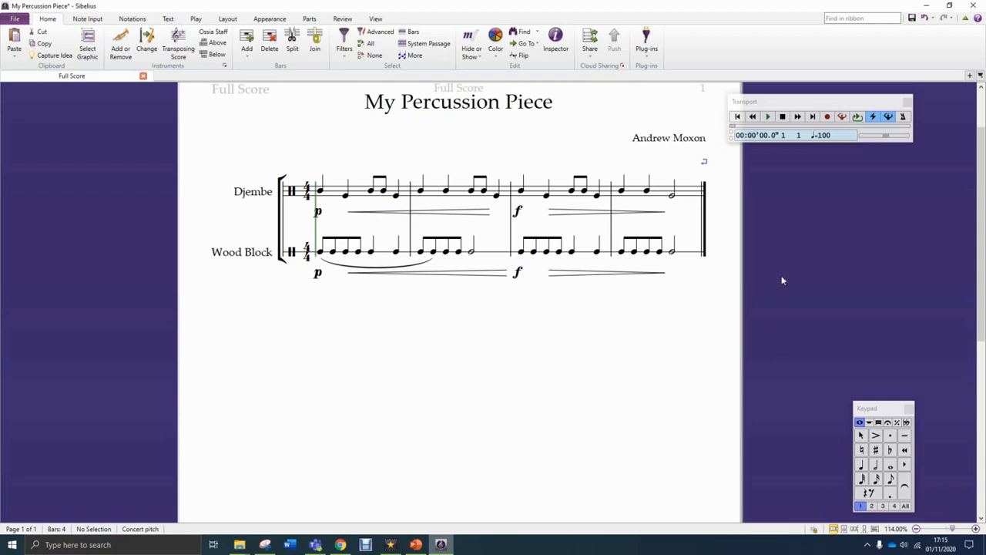
{"action": "mouse_move", "coordinate": [835, 146]}
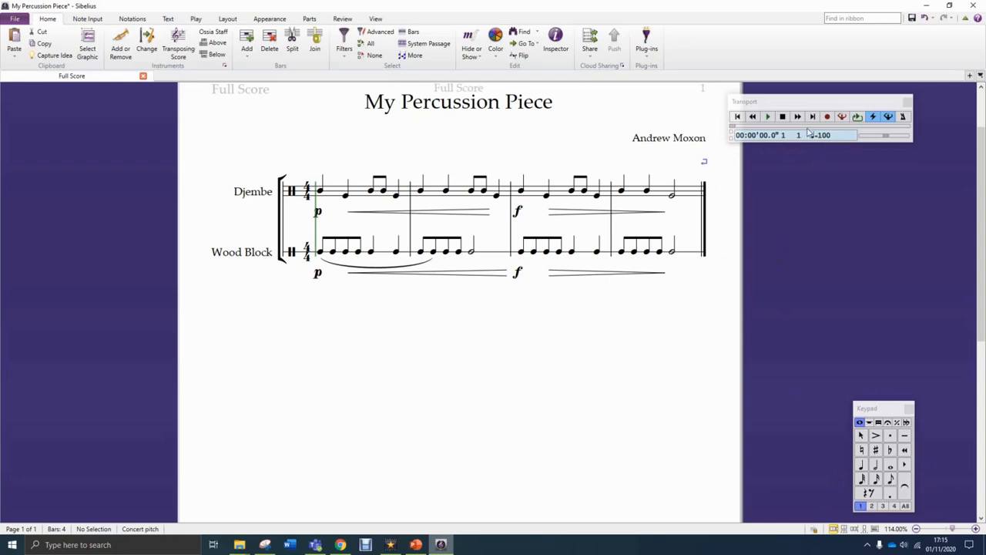
{"action": "mouse_move", "coordinate": [813, 154]}
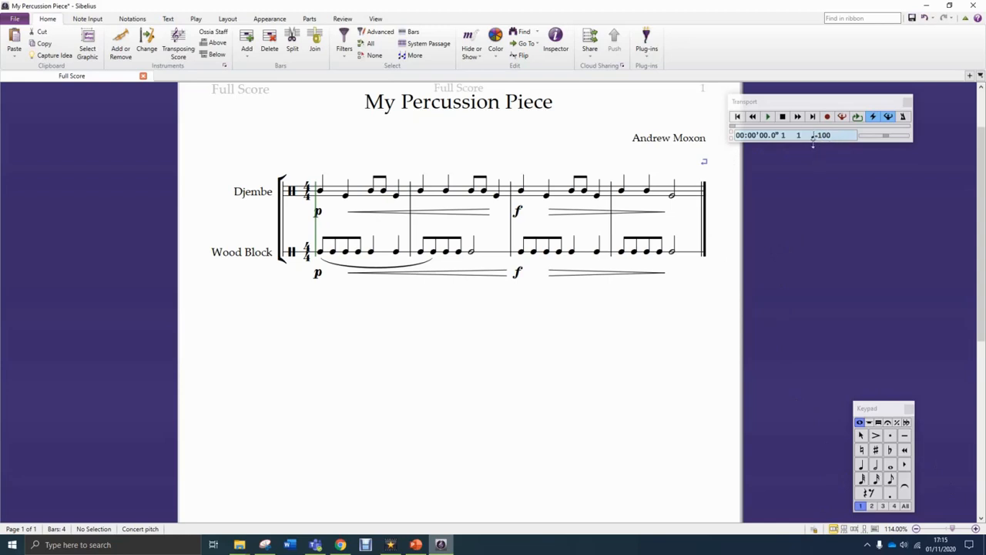
{"action": "mouse_move", "coordinate": [824, 146]}
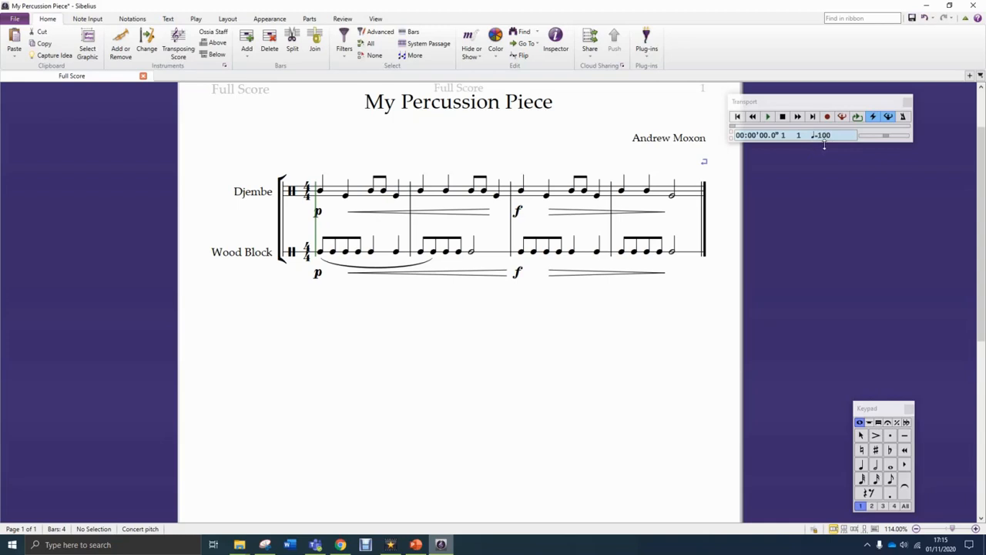
{"action": "mouse_move", "coordinate": [495, 359]}
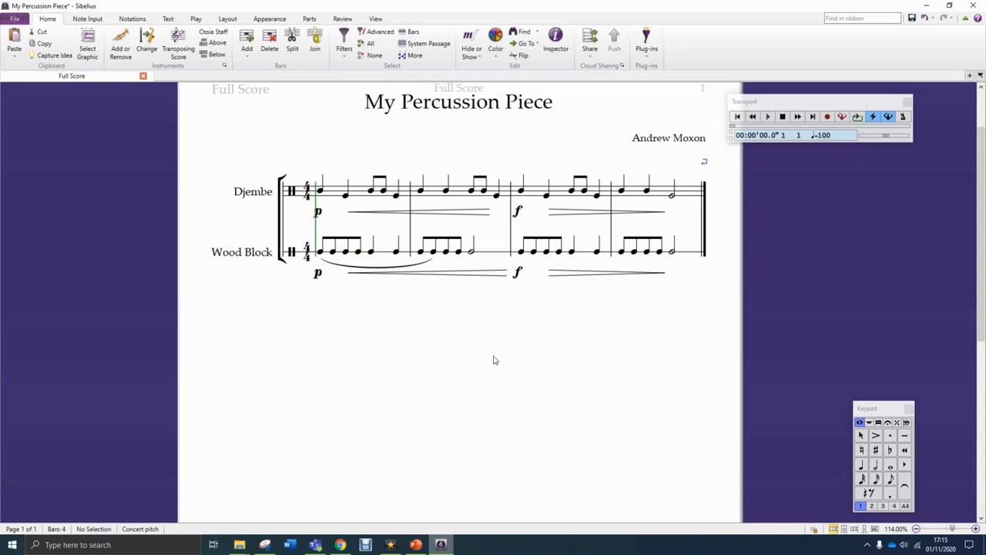
{"action": "mouse_move", "coordinate": [346, 305]}
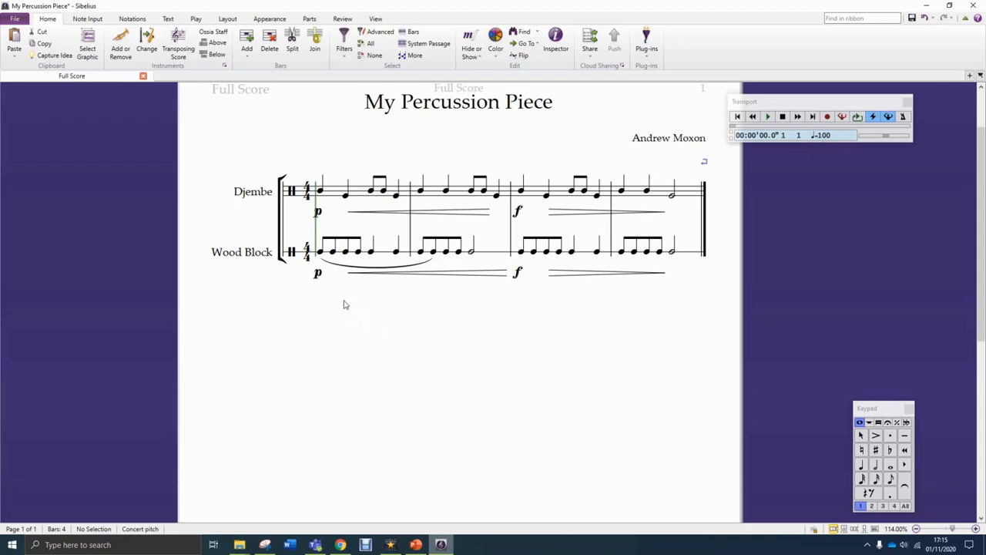
- Add a Tempo text item from the Text menu, placed above bar 1 of the Djembe staff
{"action": "right_click", "coordinate": [345, 303]}
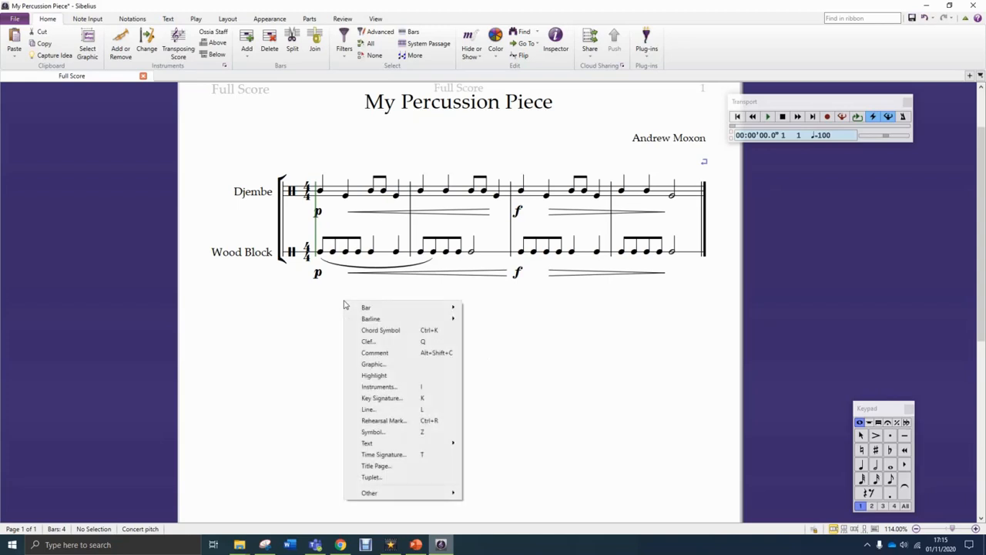
{"action": "mouse_move", "coordinate": [380, 387]}
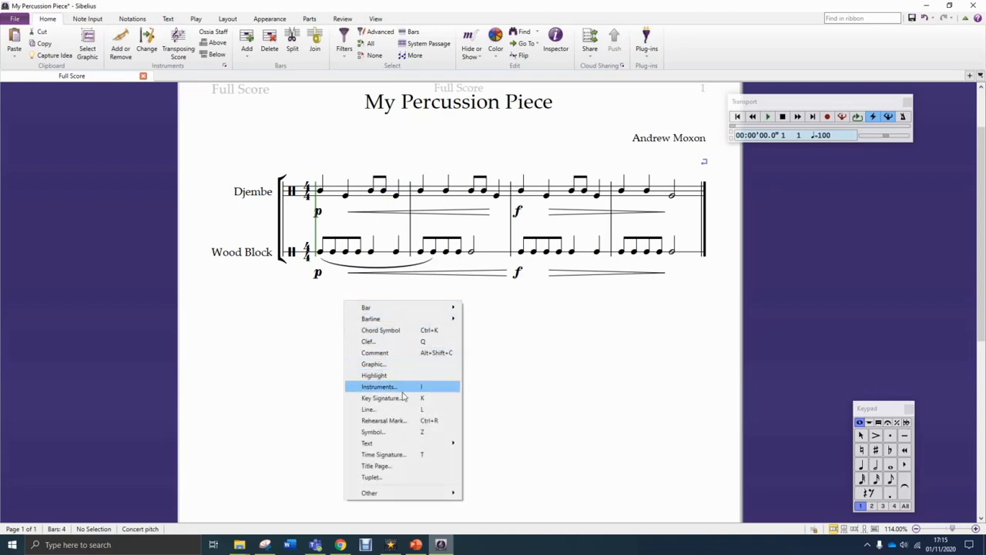
{"action": "mouse_move", "coordinate": [367, 443]}
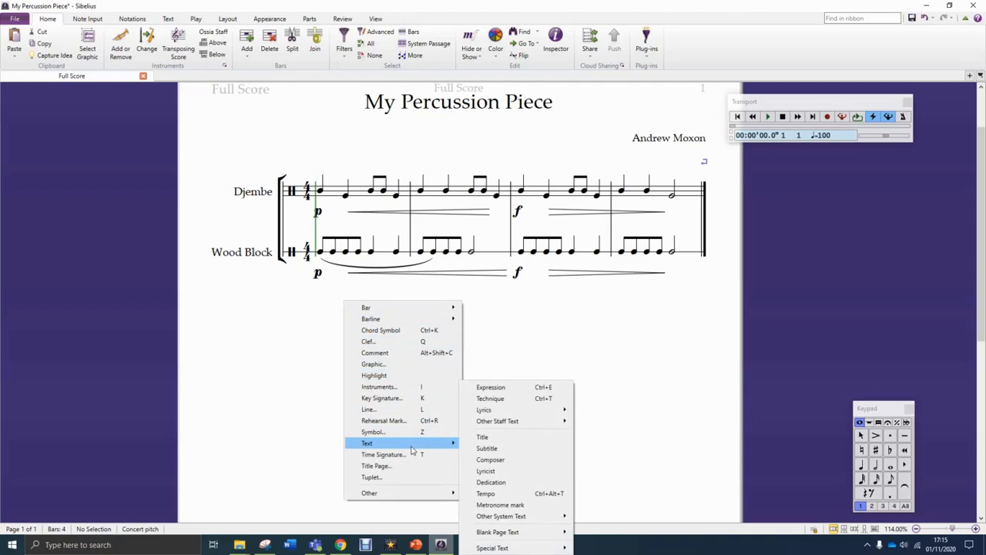
{"action": "mouse_move", "coordinate": [483, 438]}
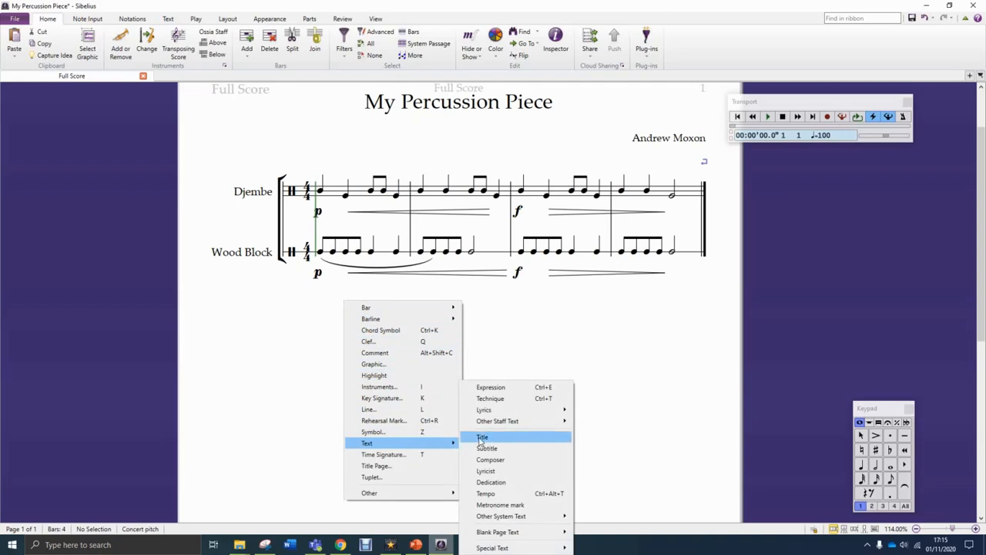
{"action": "mouse_move", "coordinate": [487, 493]}
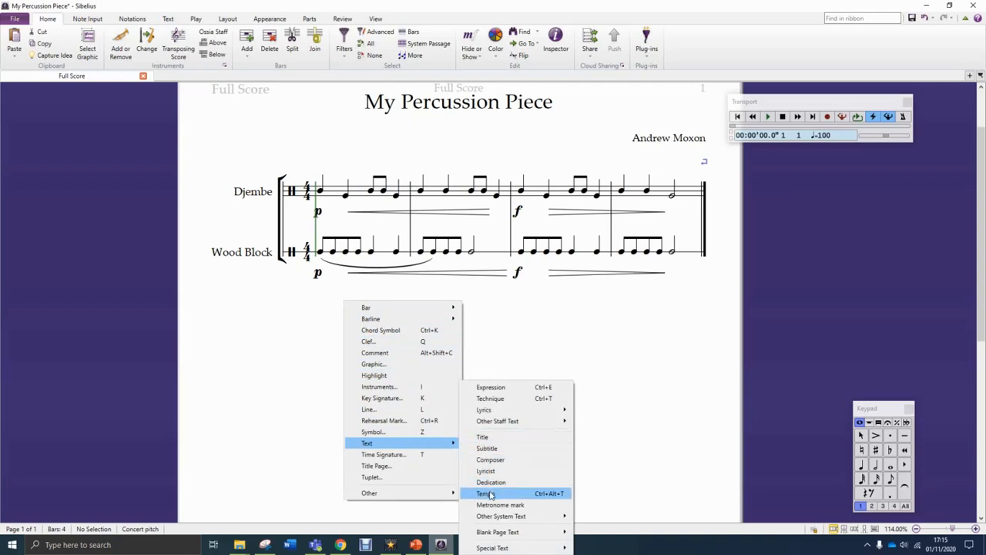
{"action": "left_click", "coordinate": [484, 493]}
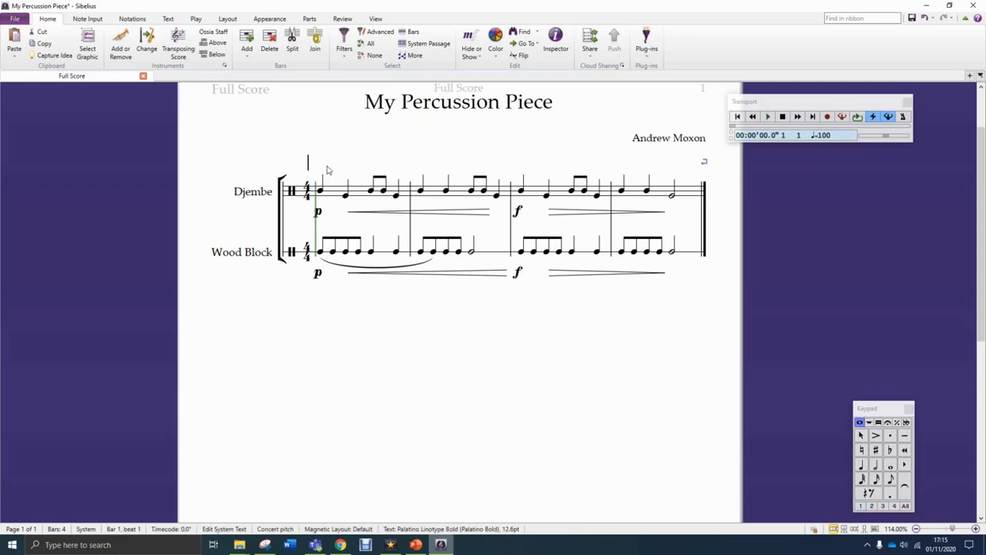
{"action": "mouse_move", "coordinate": [316, 166]}
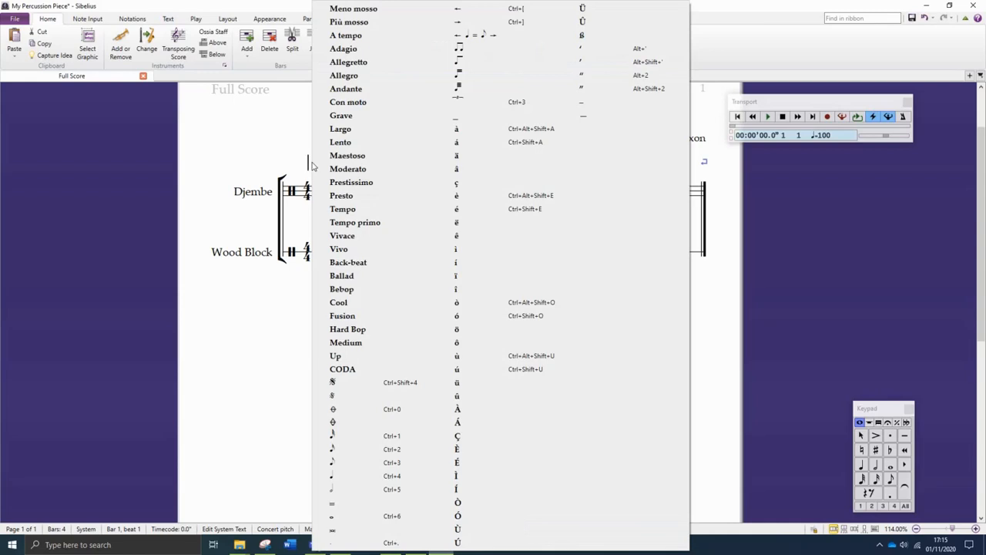
{"action": "mouse_move", "coordinate": [363, 22]}
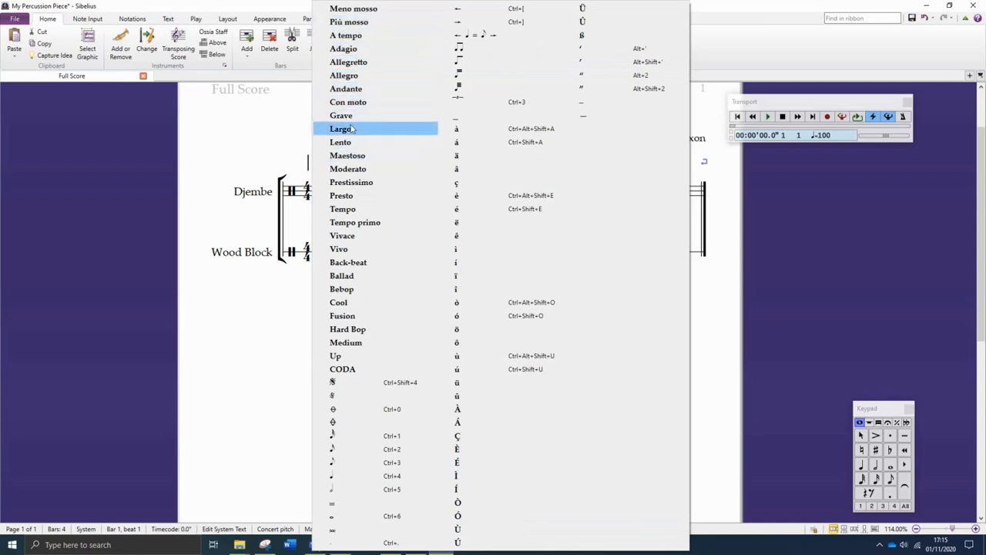
{"action": "mouse_move", "coordinate": [376, 290]}
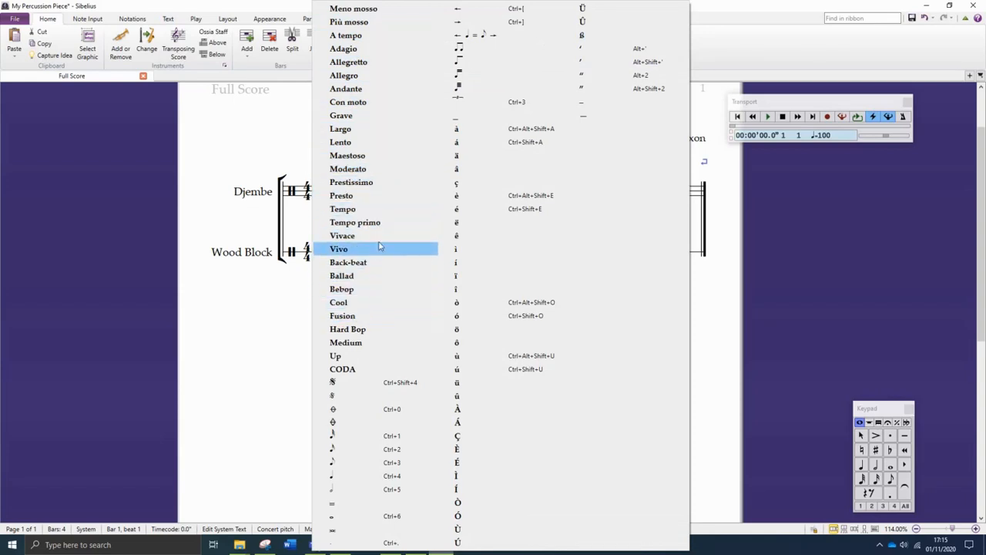
{"action": "mouse_move", "coordinate": [344, 74]}
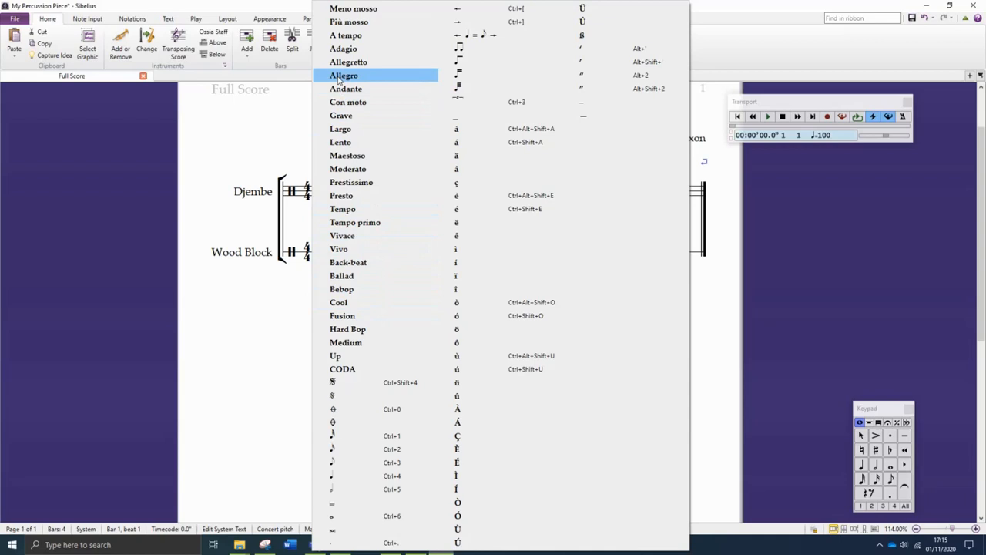
- Choose Allegro from the tempo word menu as the opening marking
{"action": "left_click", "coordinate": [344, 74]}
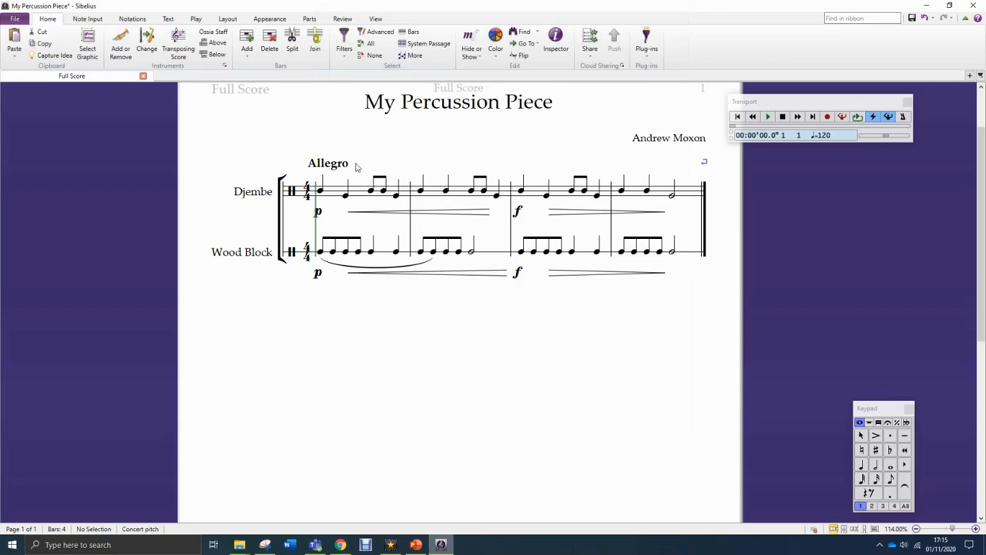
{"action": "mouse_move", "coordinate": [395, 171]}
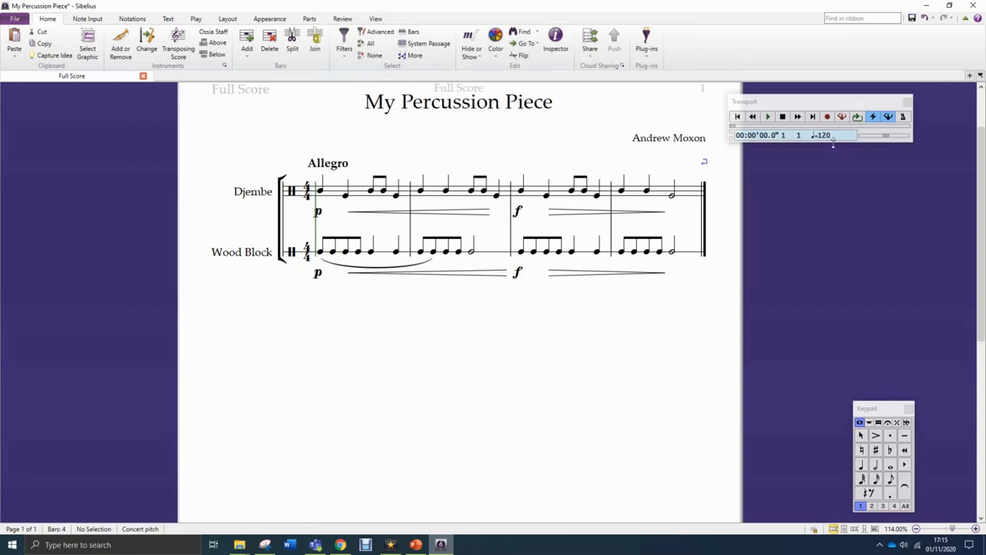
{"action": "mouse_move", "coordinate": [821, 146]}
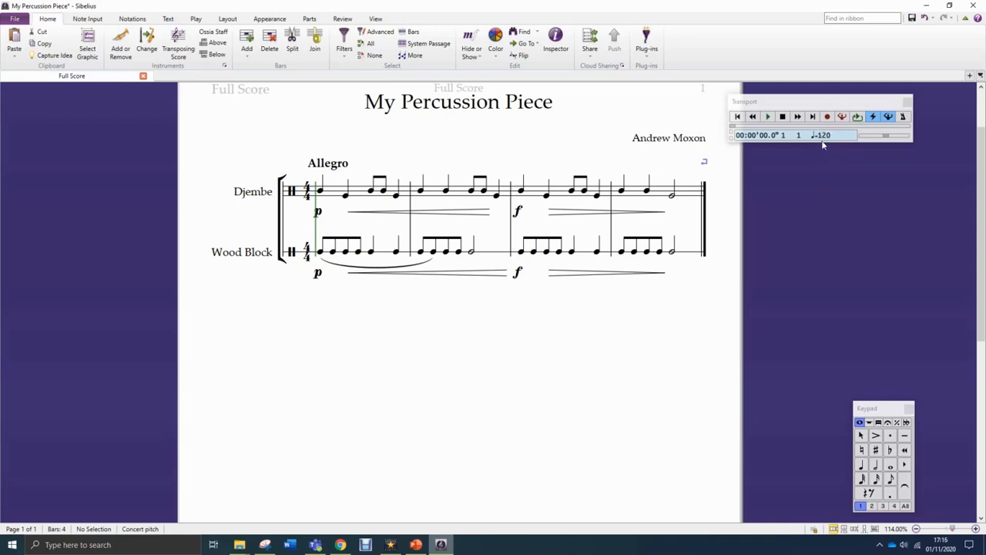
{"action": "mouse_move", "coordinate": [808, 140]}
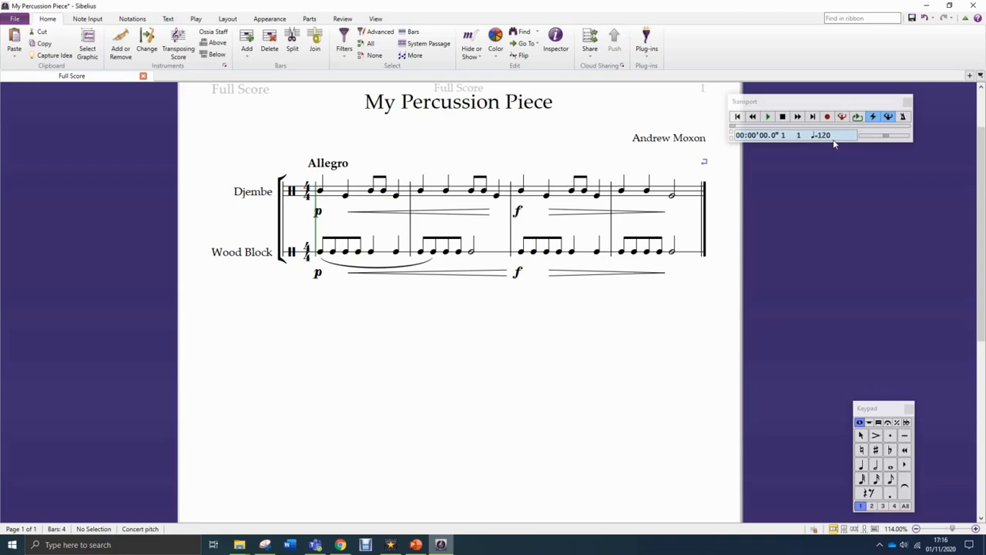
- Select the Allegro text above bar 1 so it can be deleted
{"action": "left_click", "coordinate": [326, 163]}
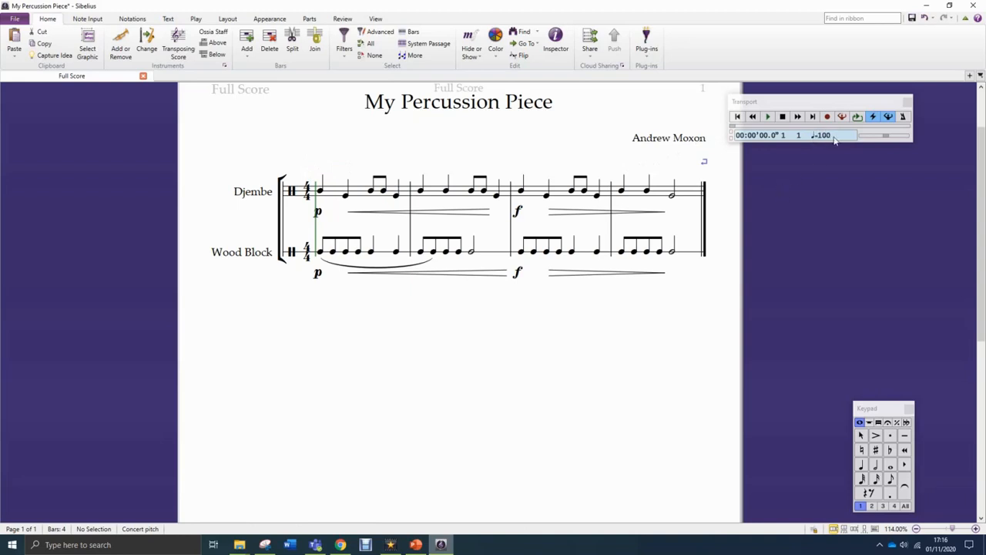
{"action": "mouse_move", "coordinate": [837, 145]}
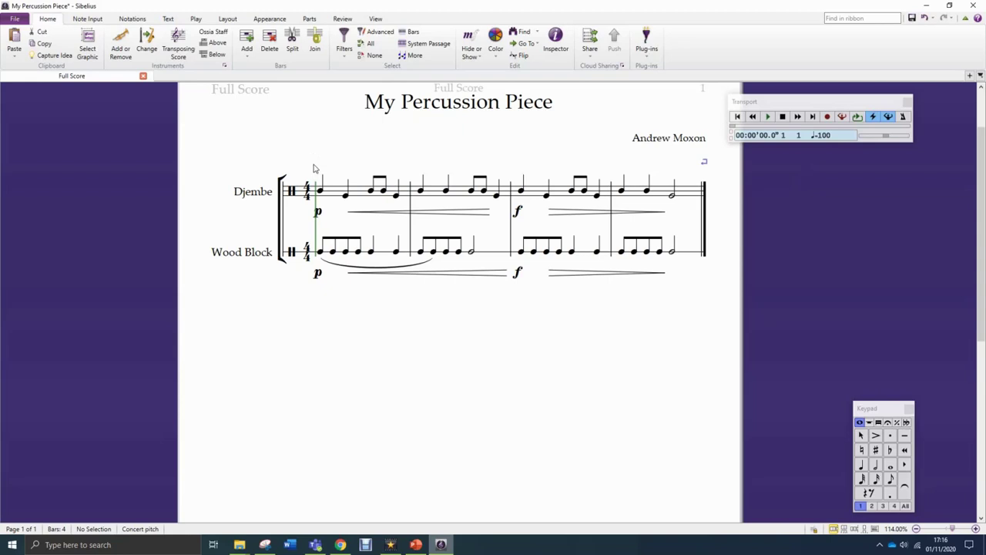
- Add another Tempo text item and place it at the start of bar 1
{"action": "right_click", "coordinate": [315, 168]}
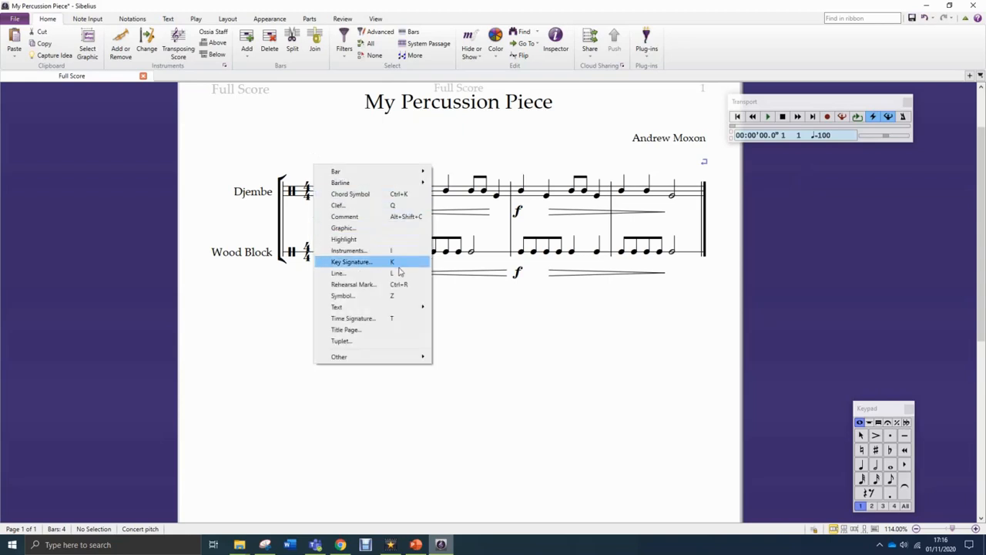
{"action": "mouse_move", "coordinate": [336, 307]}
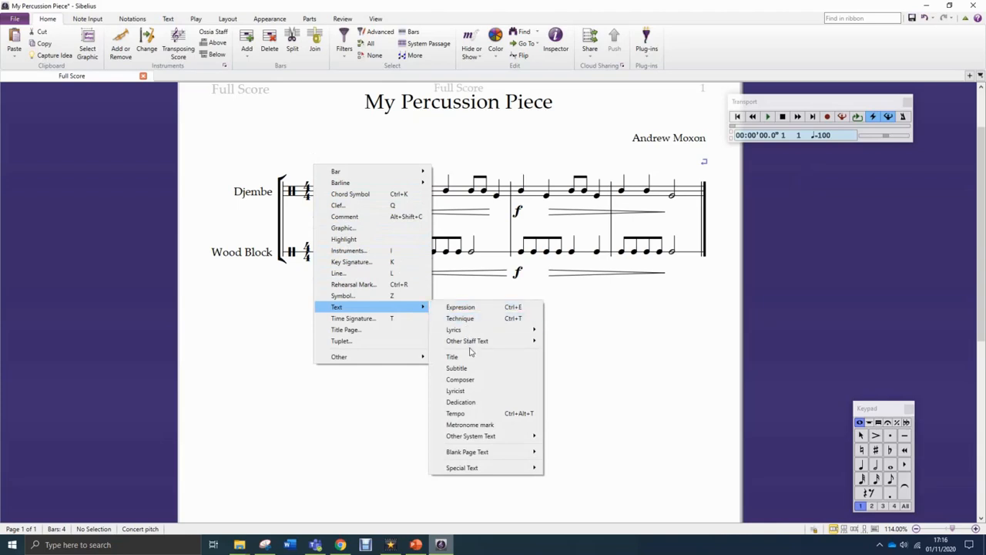
{"action": "mouse_move", "coordinate": [467, 413]}
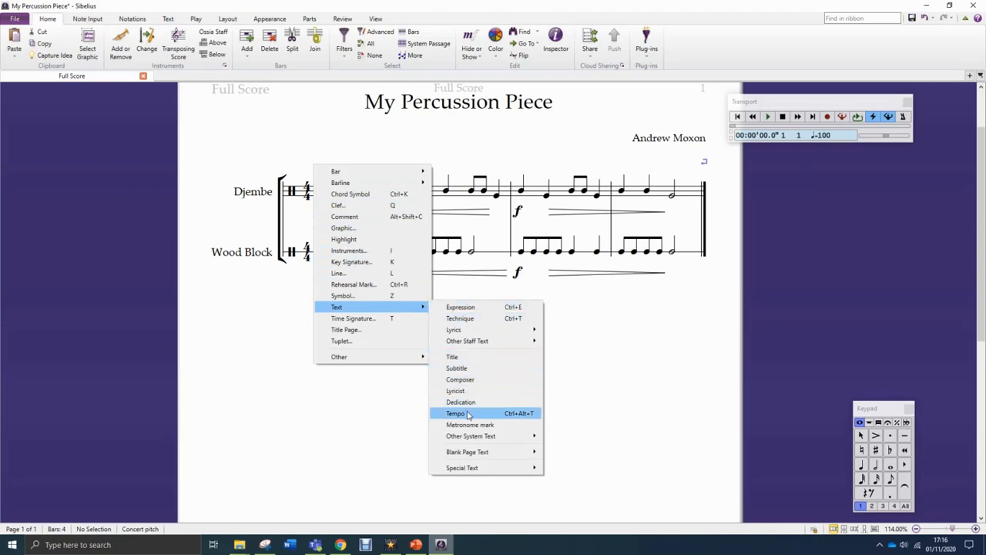
{"action": "mouse_move", "coordinate": [496, 425]}
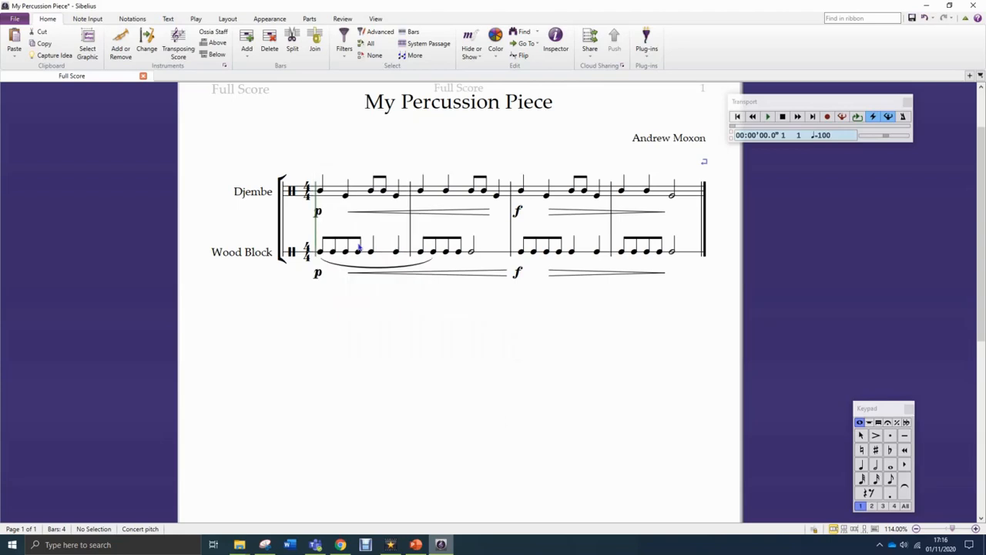
{"action": "left_click", "coordinate": [306, 156]}
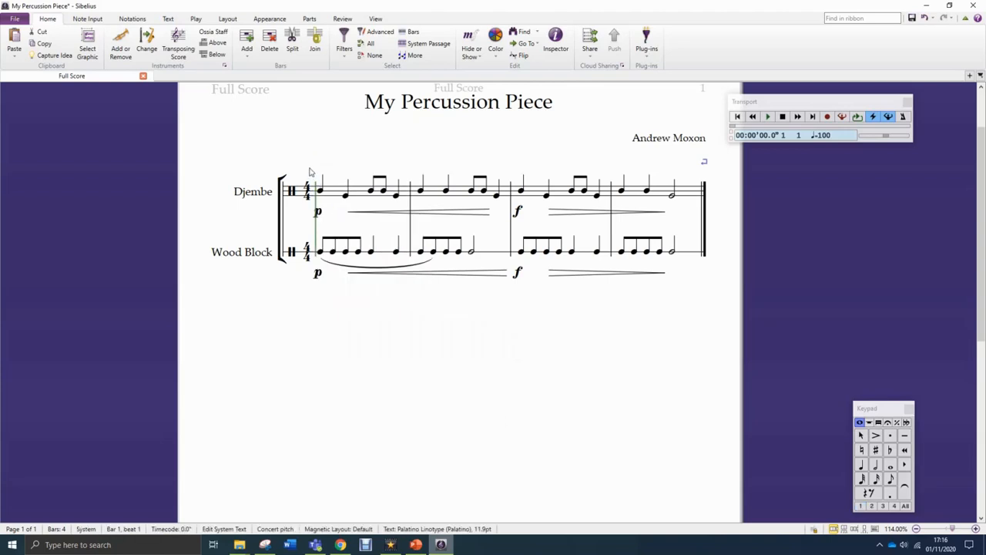
{"action": "mouse_move", "coordinate": [312, 173]}
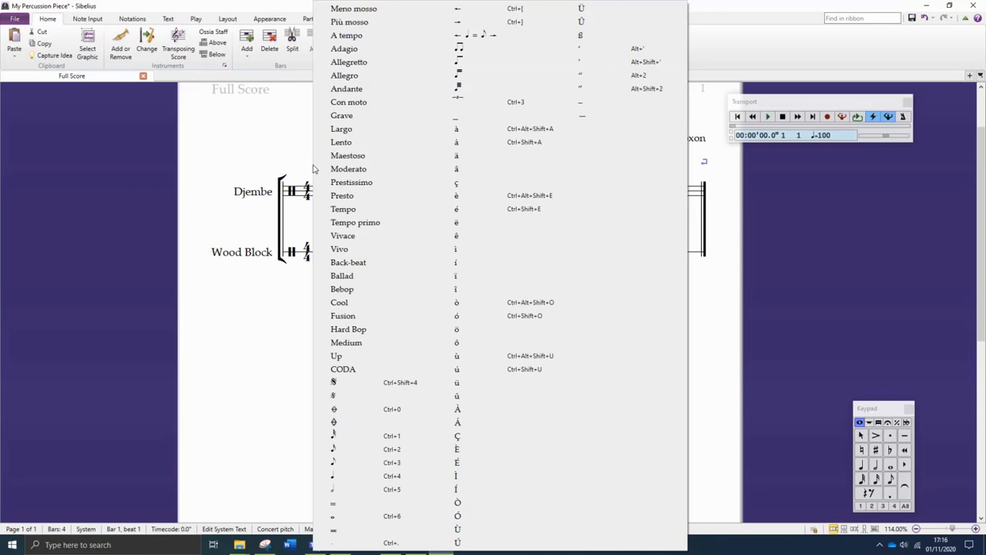
{"action": "mouse_move", "coordinate": [398, 302]}
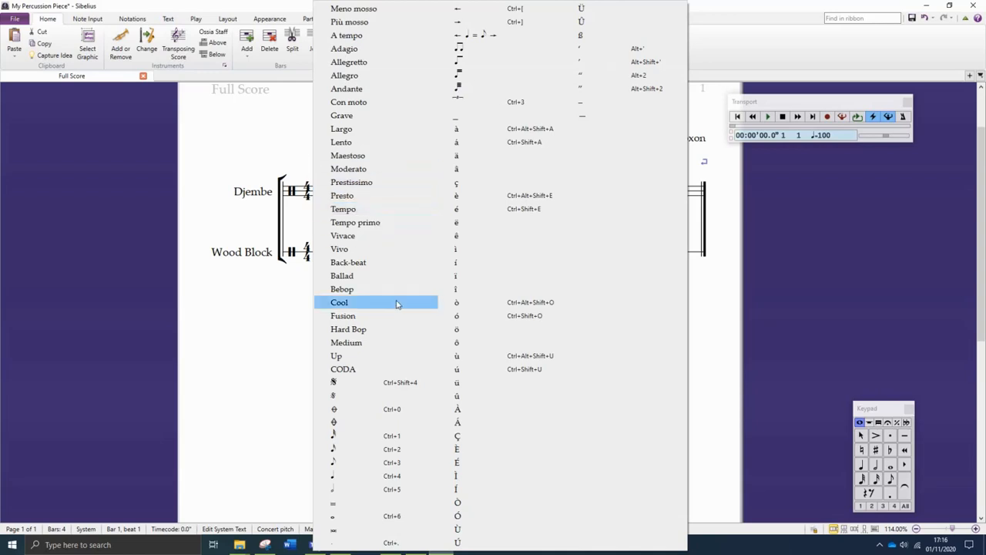
{"action": "mouse_move", "coordinate": [342, 475]}
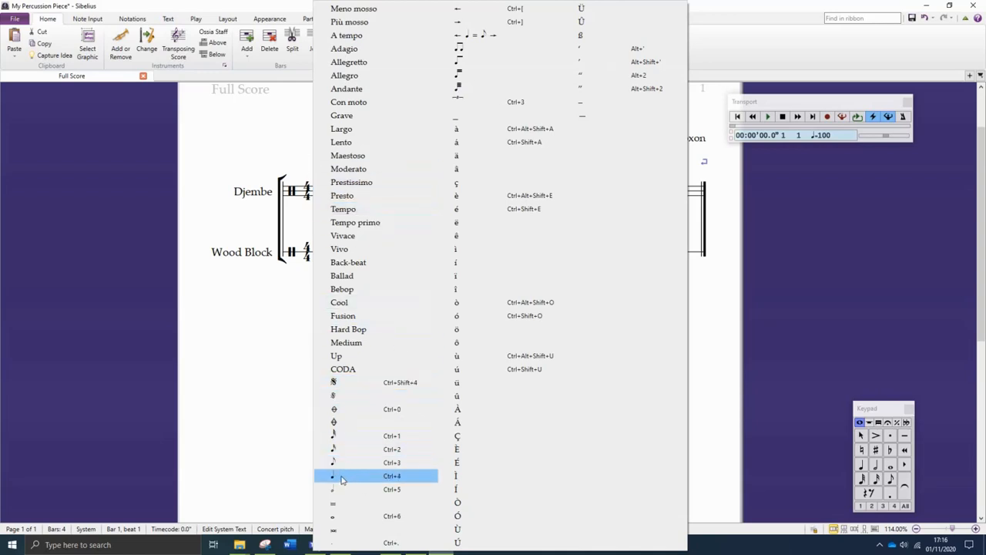
{"action": "mouse_move", "coordinate": [332, 475]}
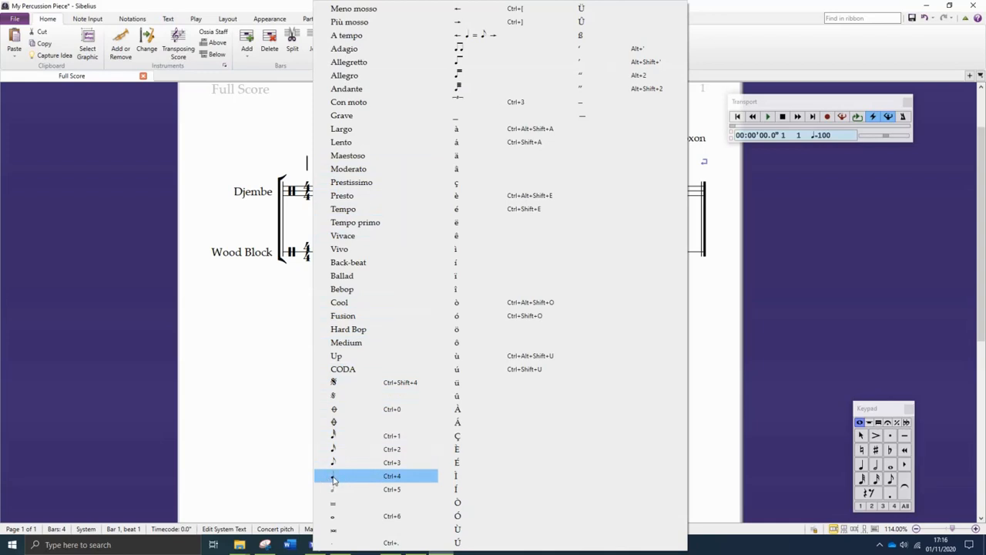
{"action": "mouse_move", "coordinate": [342, 478]}
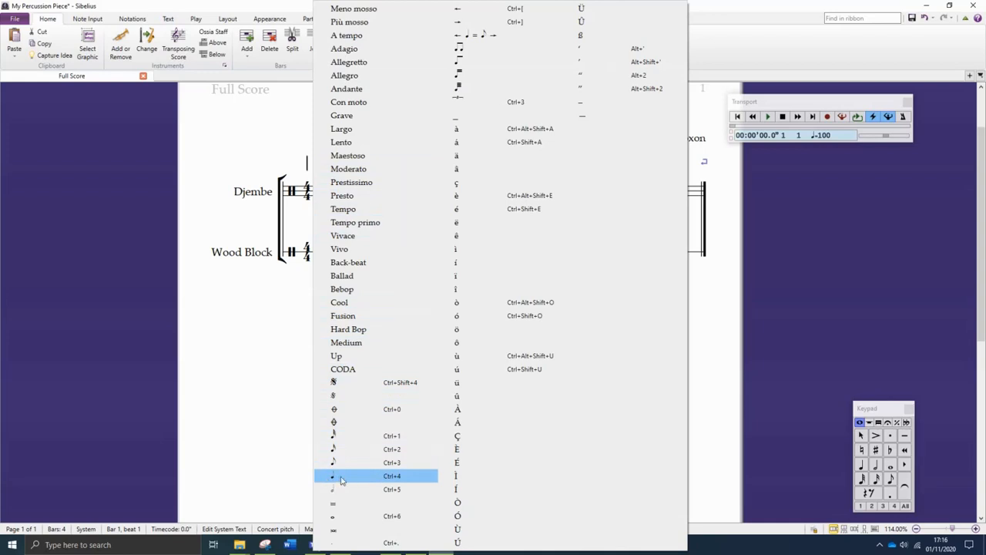
{"action": "mouse_move", "coordinate": [342, 481]}
{"action": "type", "text": "♩=80"}
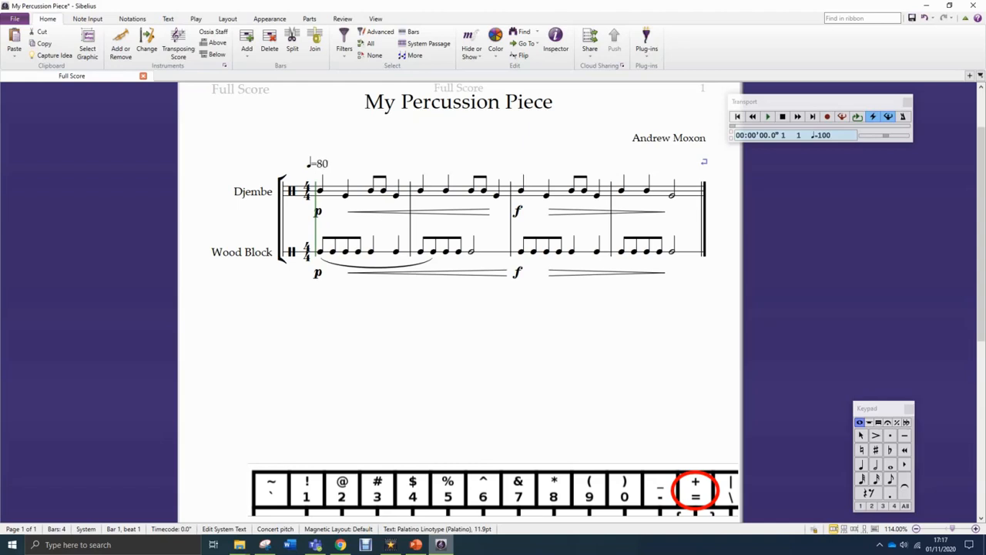
{"action": "mouse_move", "coordinate": [350, 146]}
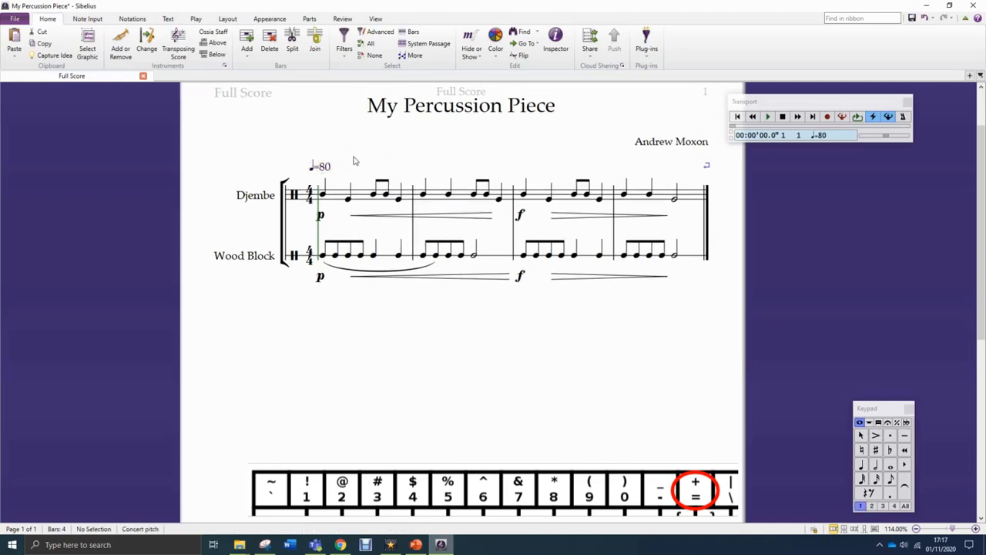
{"action": "mouse_move", "coordinate": [852, 157]}
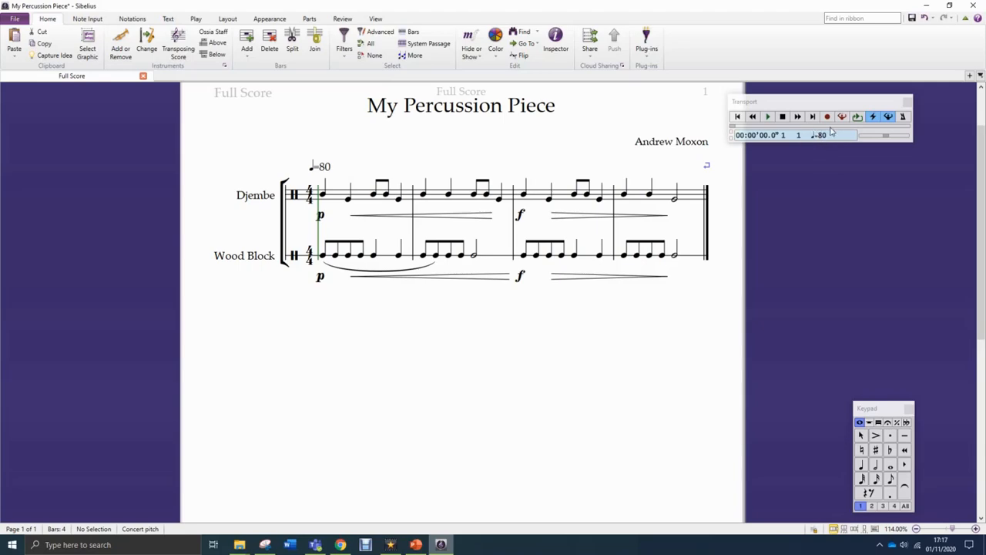
{"action": "mouse_move", "coordinate": [834, 156]}
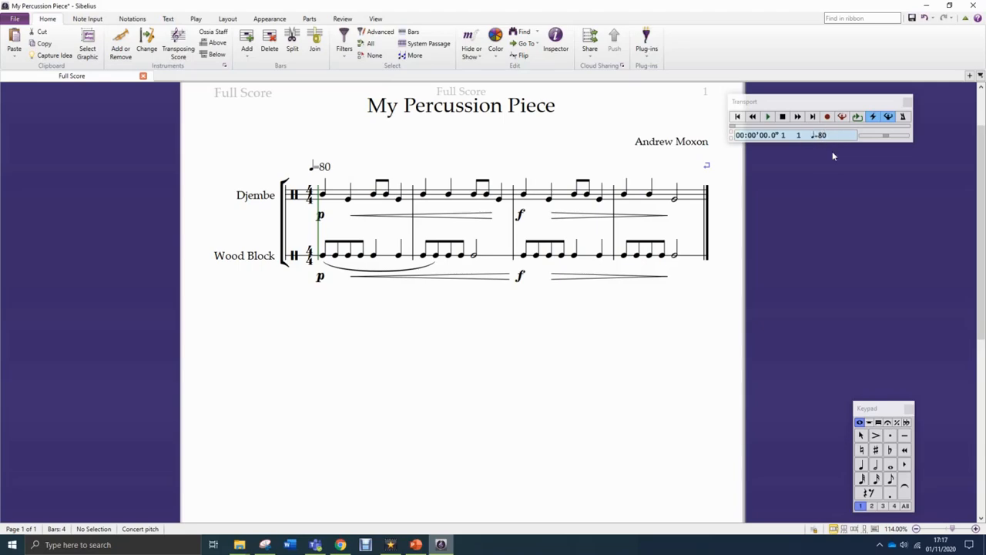